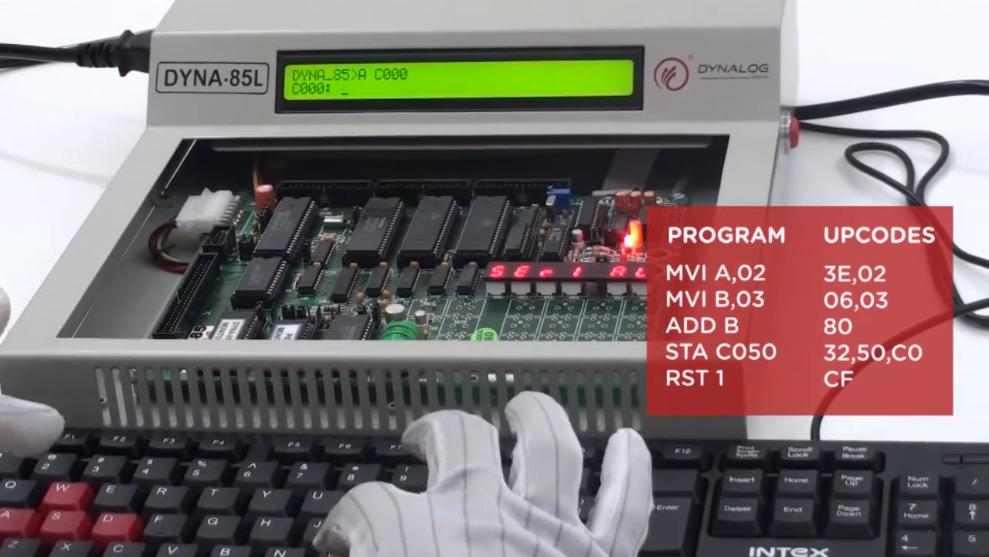
{"action": "type", "text": "MVI"}
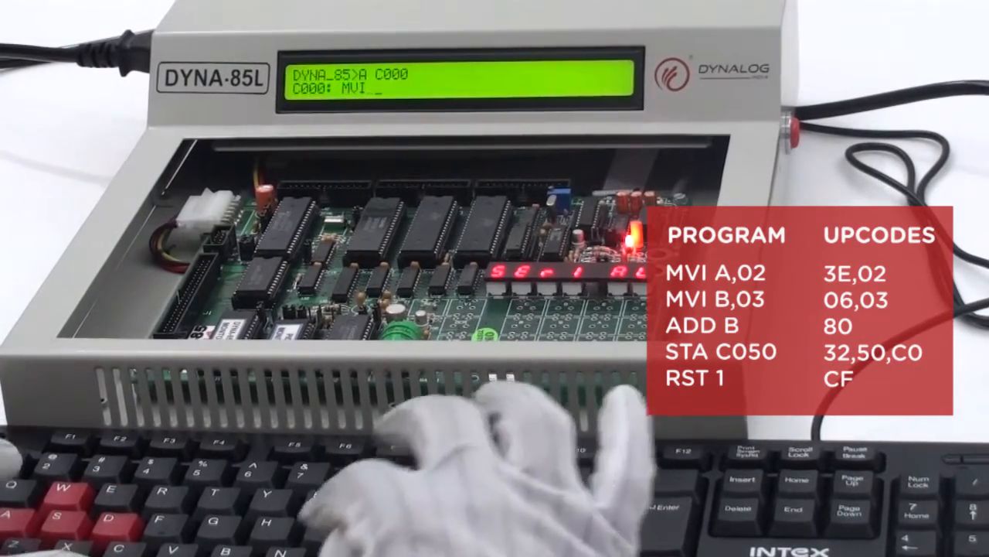